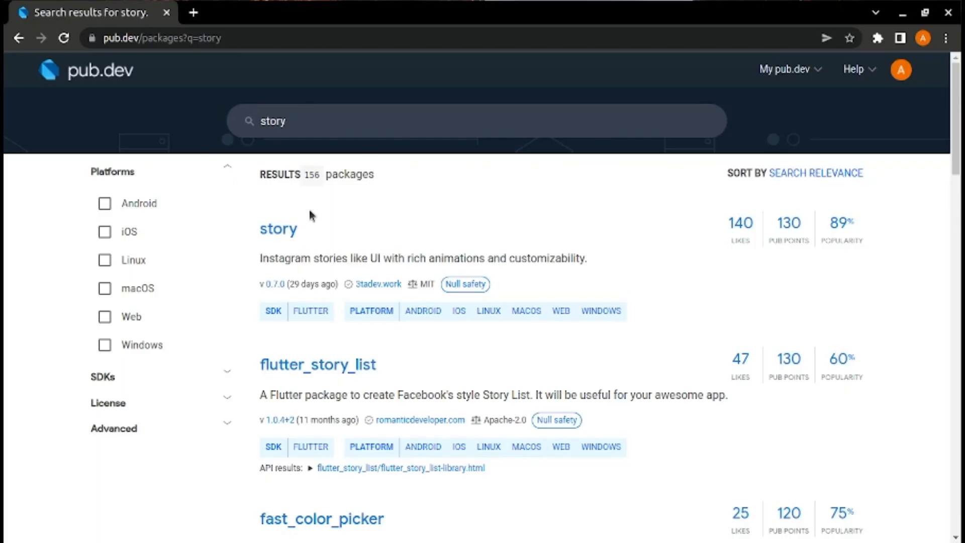
Step: Open the story package page on pub.dev and scroll to its StoryPageView Usage example
click(278, 229)
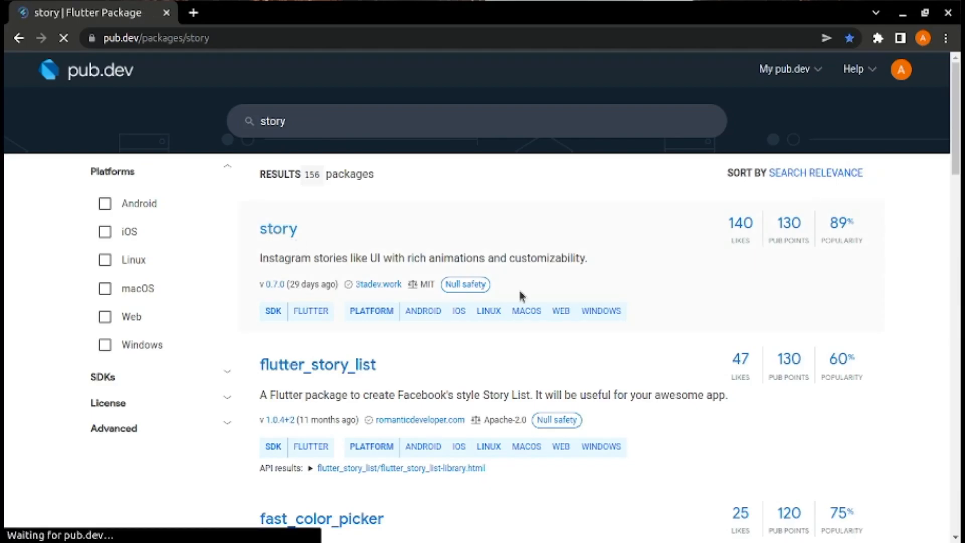
click(278, 229)
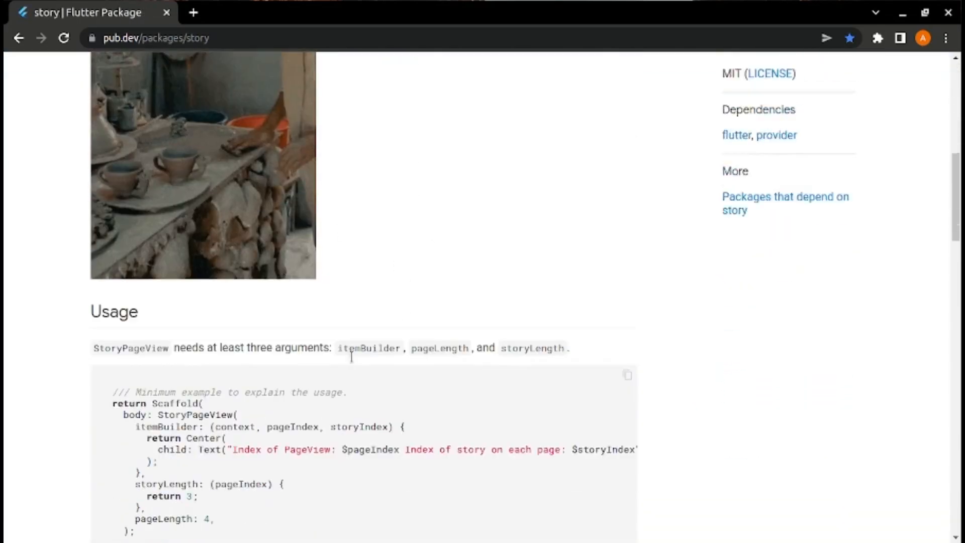
scroll(down, 3)
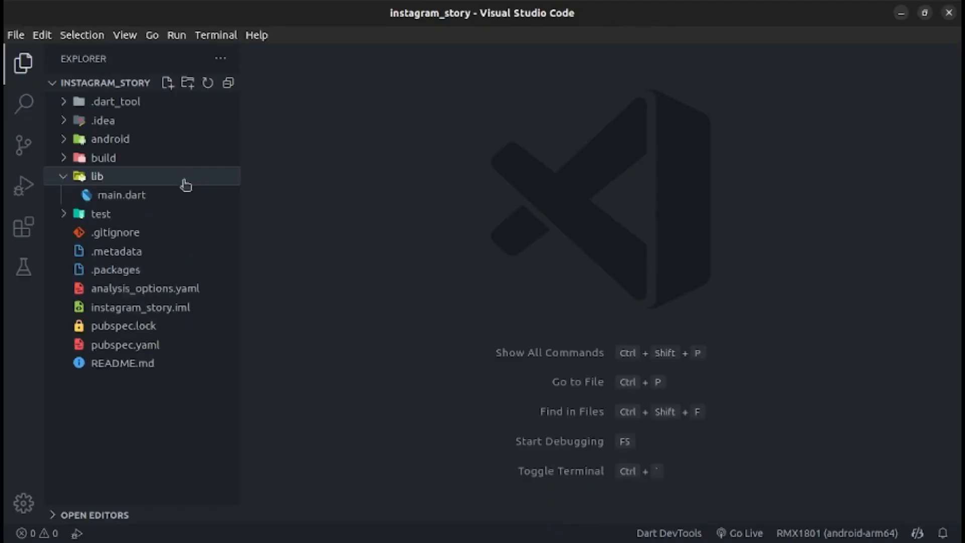
Step: Create lib/data.dart with UserModel (profileUrl, name, stories) and StoryModel (imageUrl), generating boilerplate
click(169, 82)
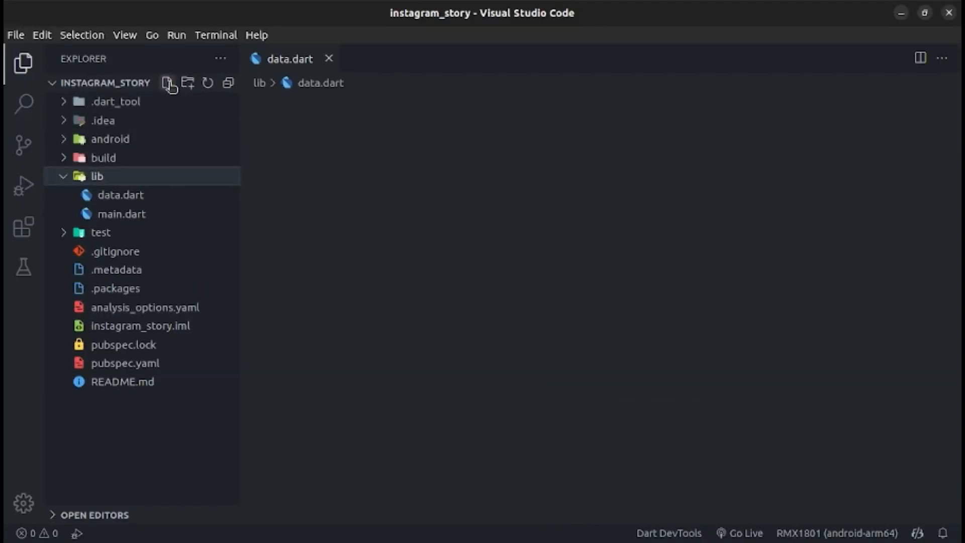
text(class UserModel {)
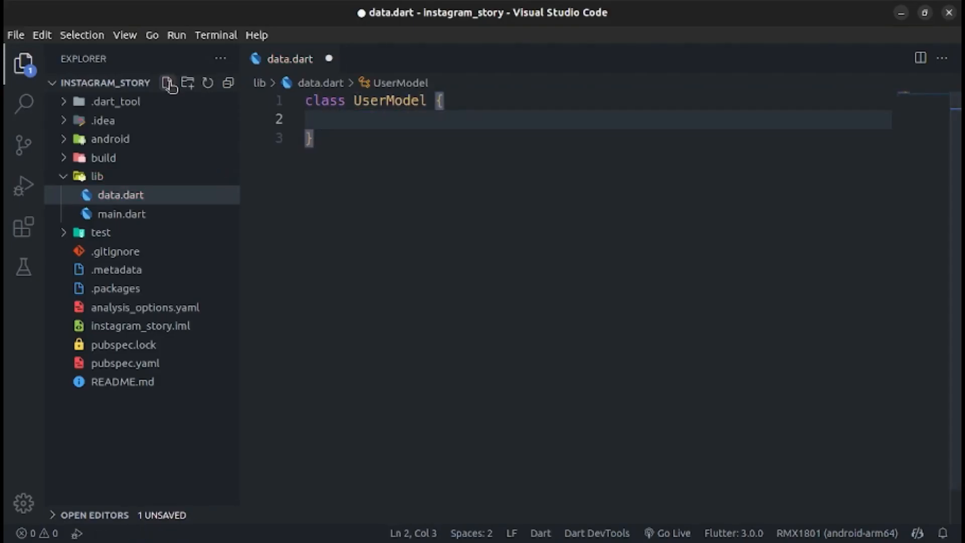
text(String profileUrl;)
text(String name;)
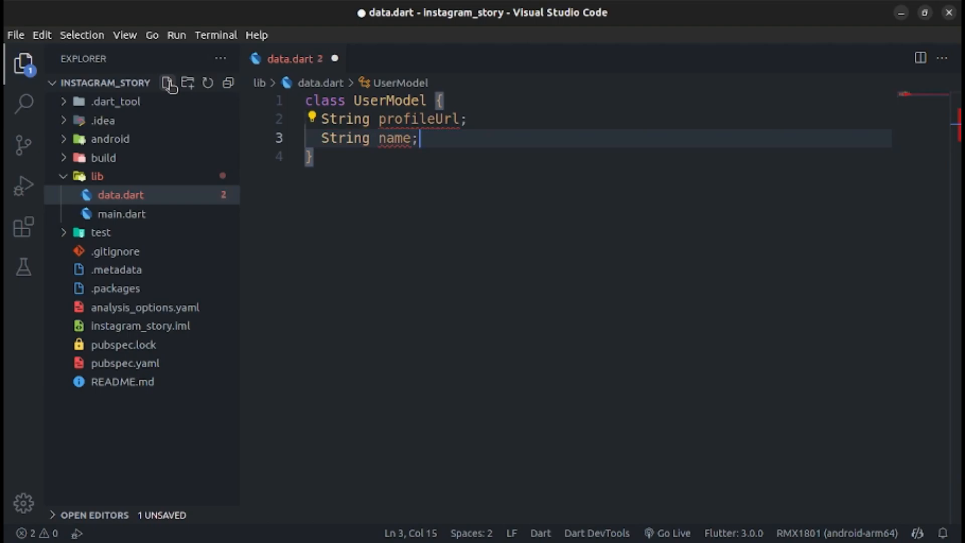
text(class StoryModel {)
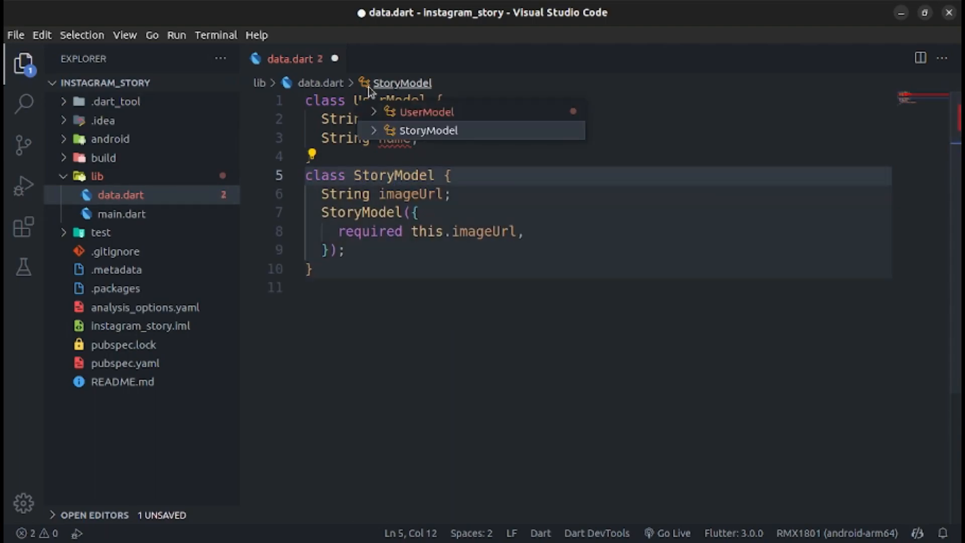
text(List<STOR)
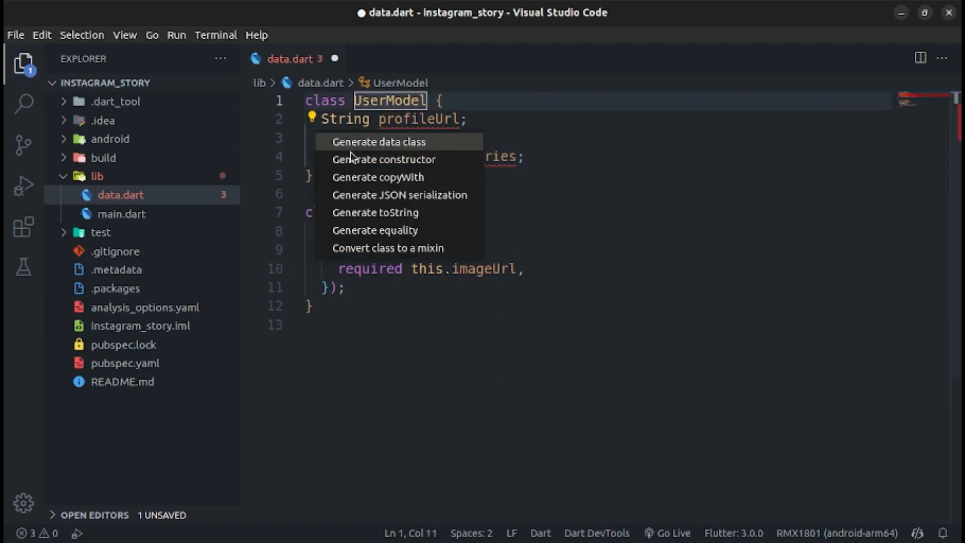
click(384, 159)
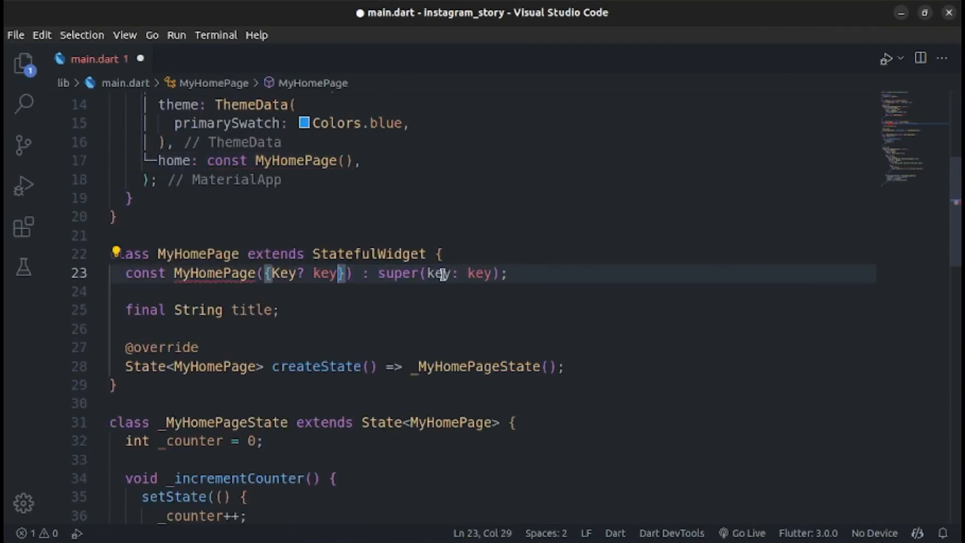
Step: Strip main.dart's counter demo so MyHomePage's build returns Scaffold with an empty body
scroll(down, 3)
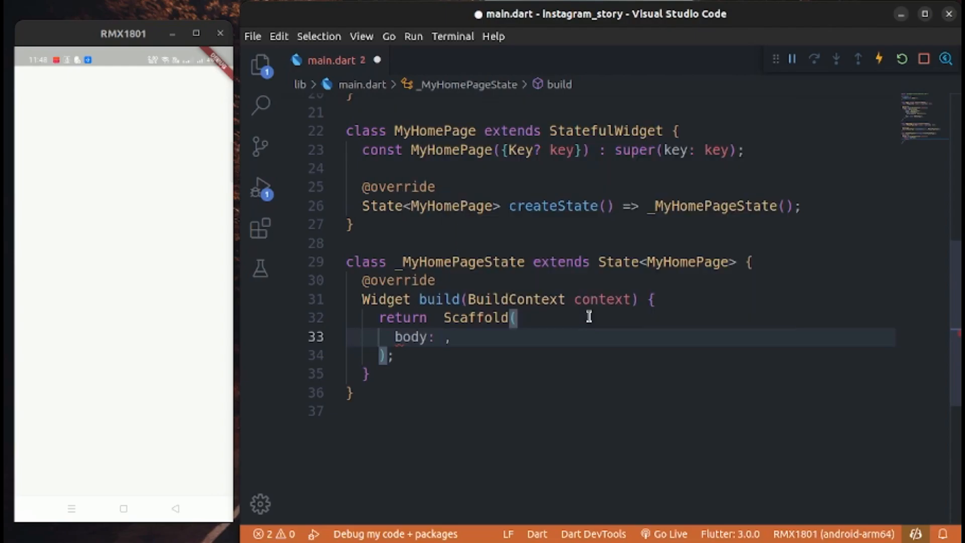
Step: Set the Scaffold body to StoryPageView with itemBuilder (context, pageIndex, storyIndex) and begin pageLength
text(Story)
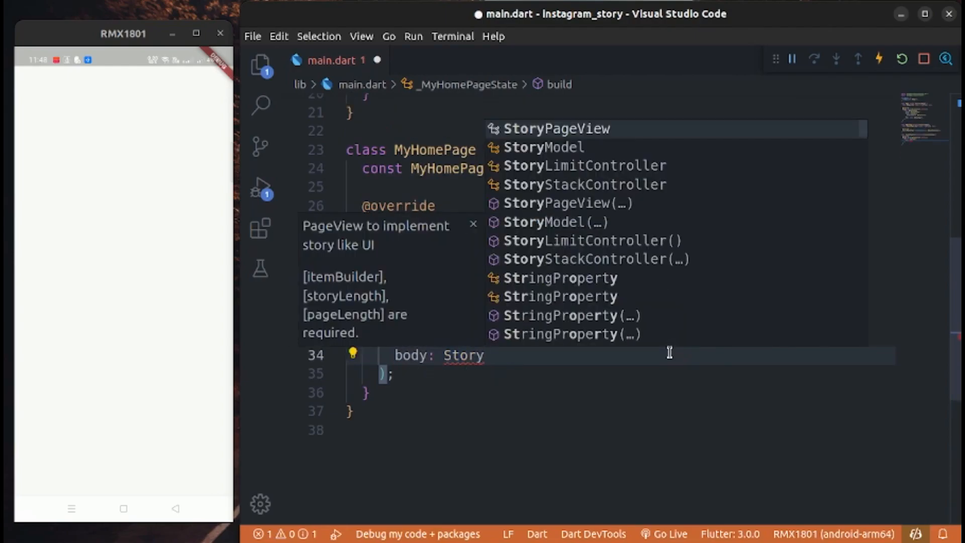
click(556, 129)
text(itemBuilder: ,)
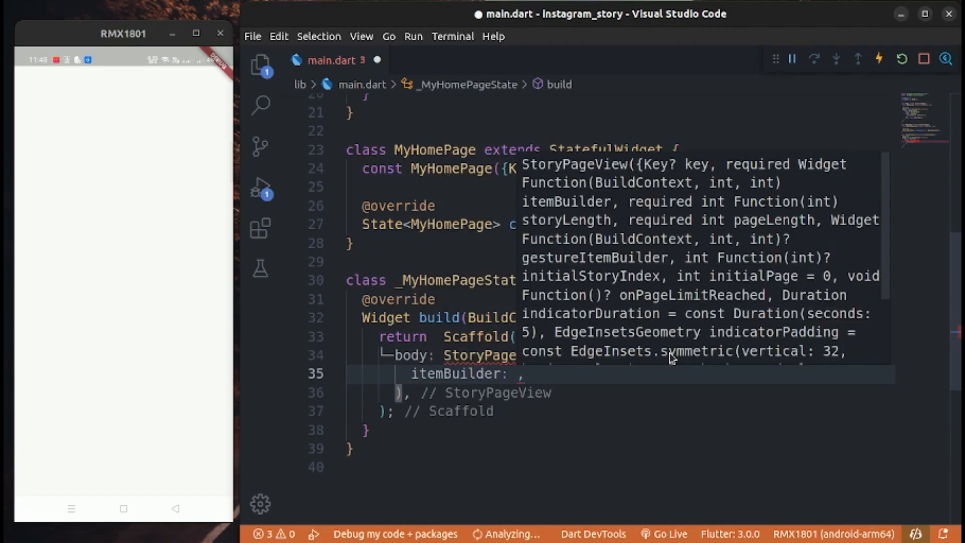
text((context, pageIndex, storyIndex) => ,)
text(pageLength: ,)
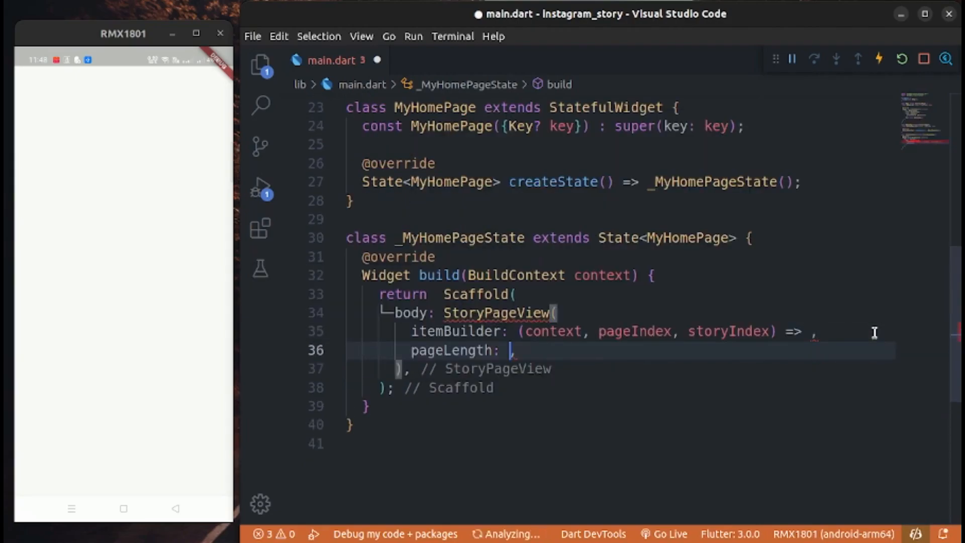
text(data)
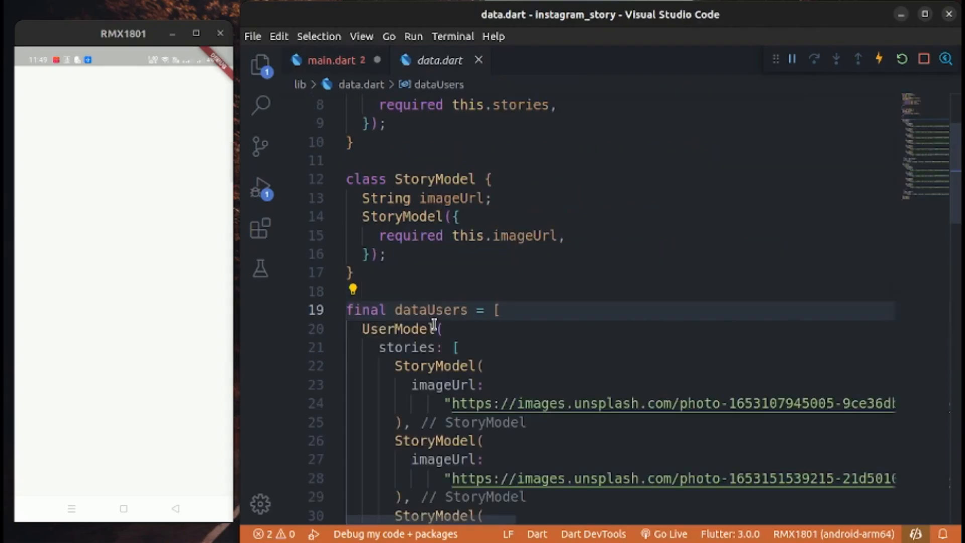
Step: Set pageLength to dataUsers.length and storyLength to dataUsers[pageIndex].stories.length
click(328, 60)
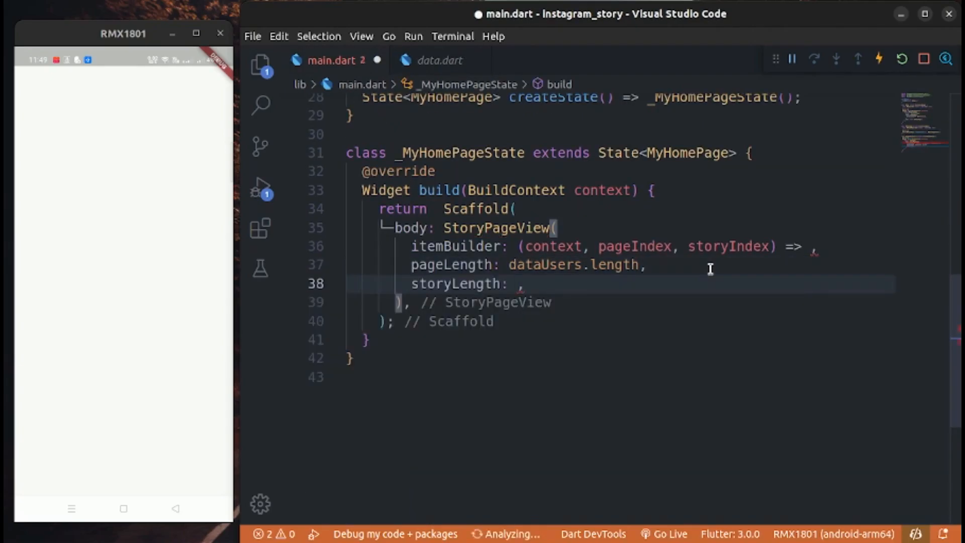
text(())
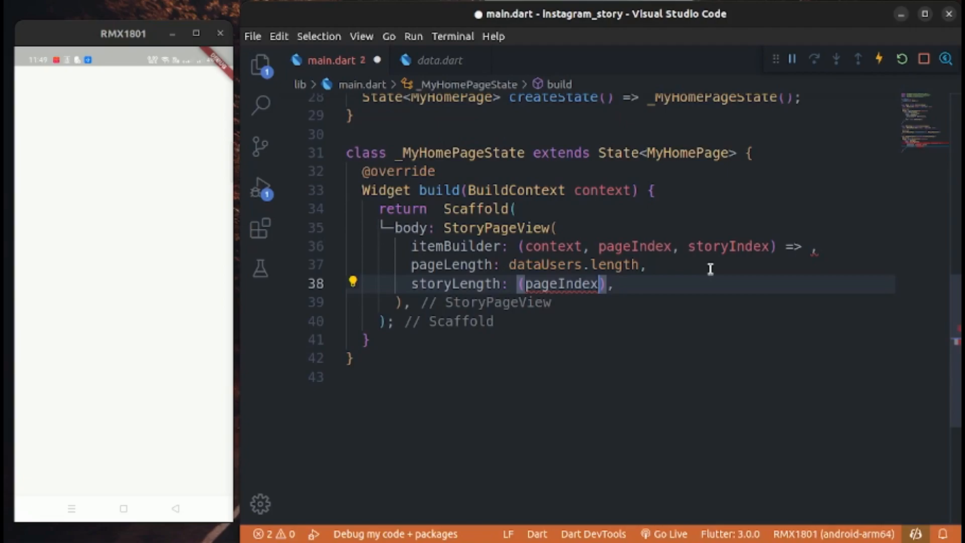
text(=>d)
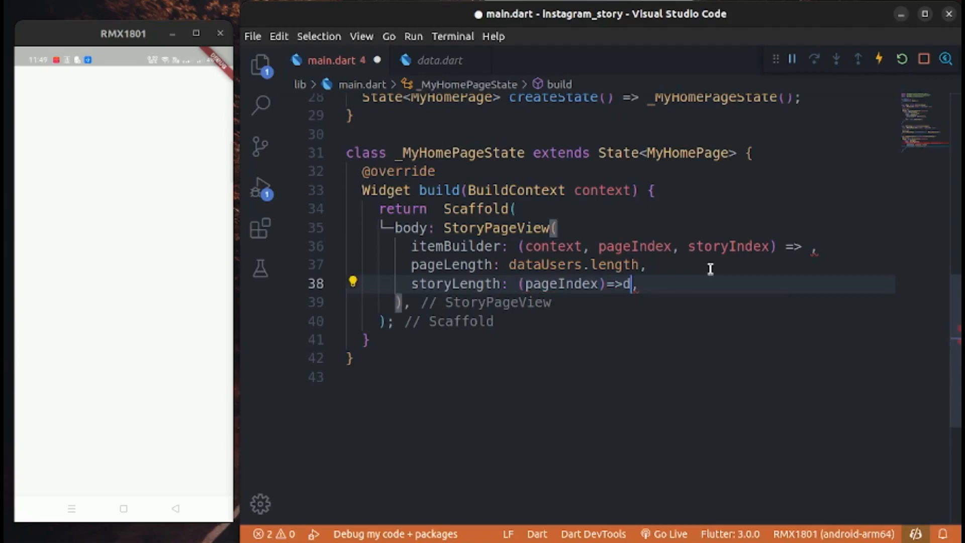
text(ataUsers[])
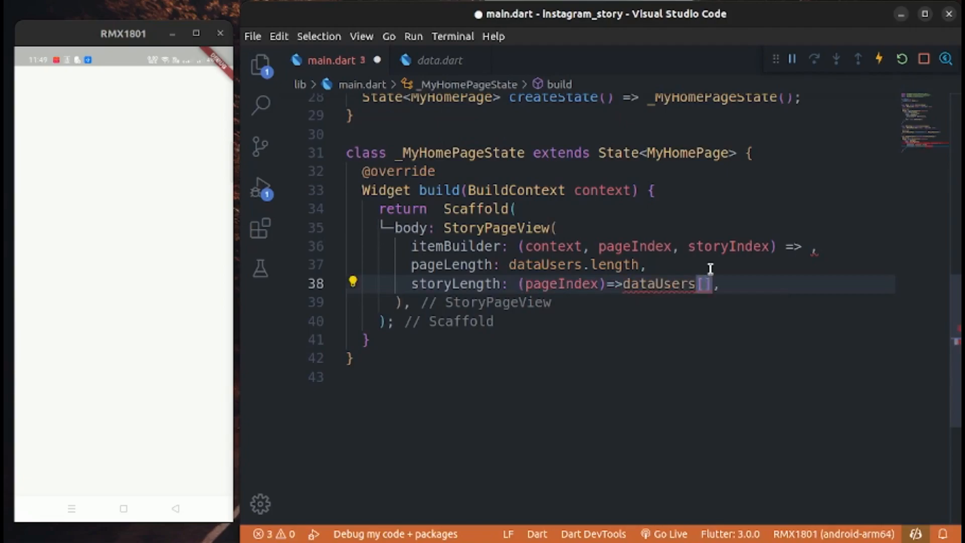
text(pageIndex].)
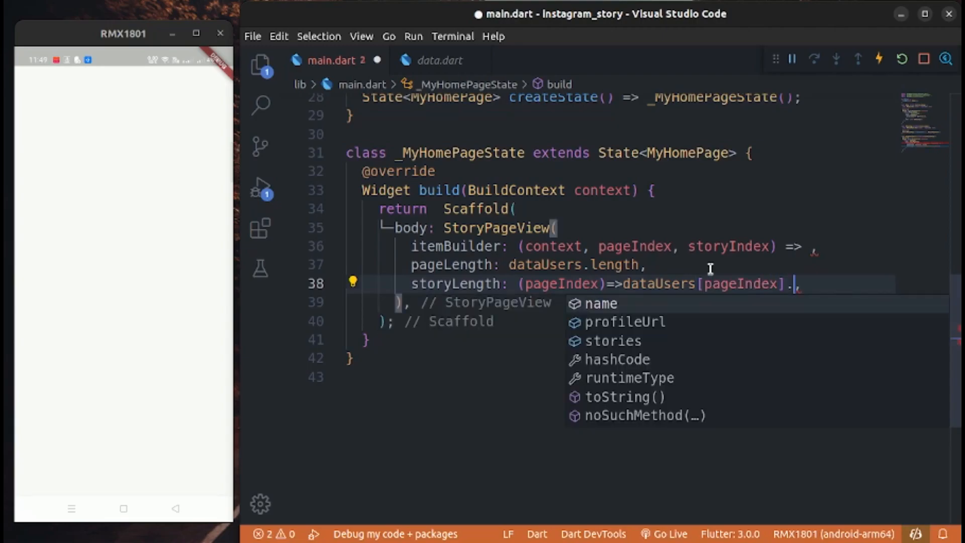
text(stories.length)
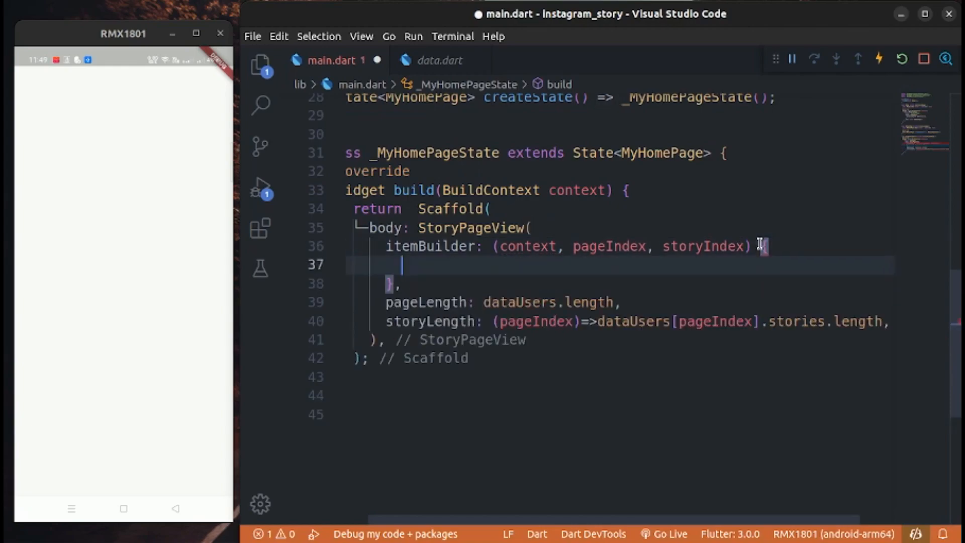
Step: In itemBuilder, get the user at pageIndex and that user's story at storyIndex
text(var u)
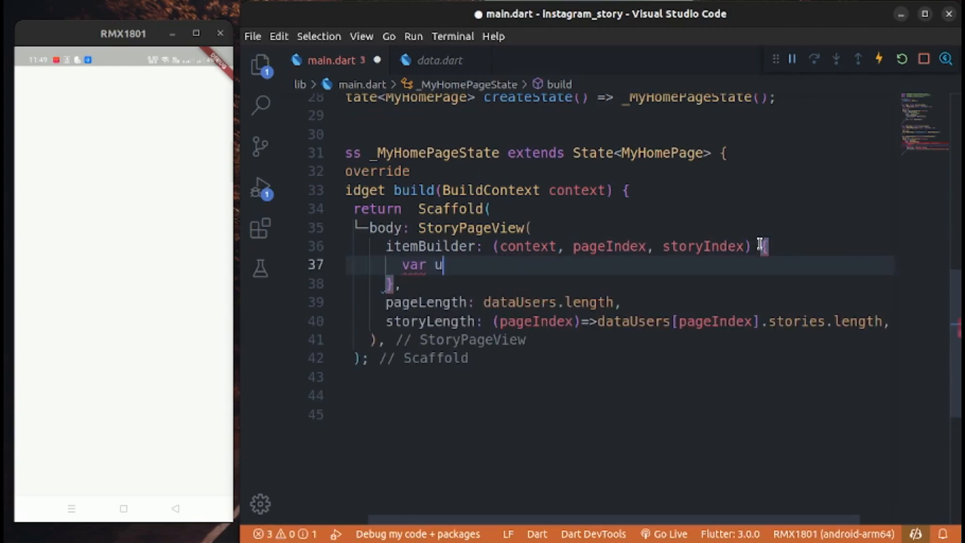
text(ser = dataUsers[])
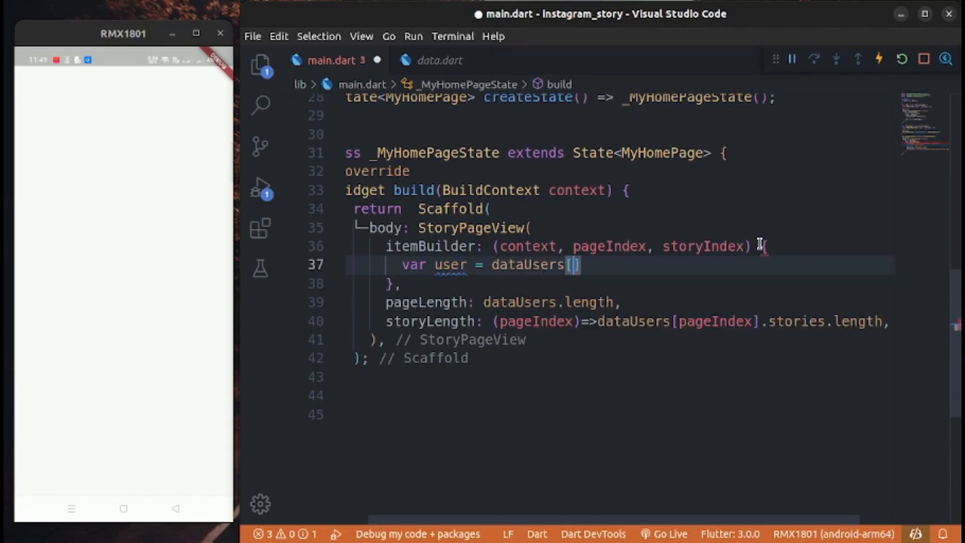
text(P)
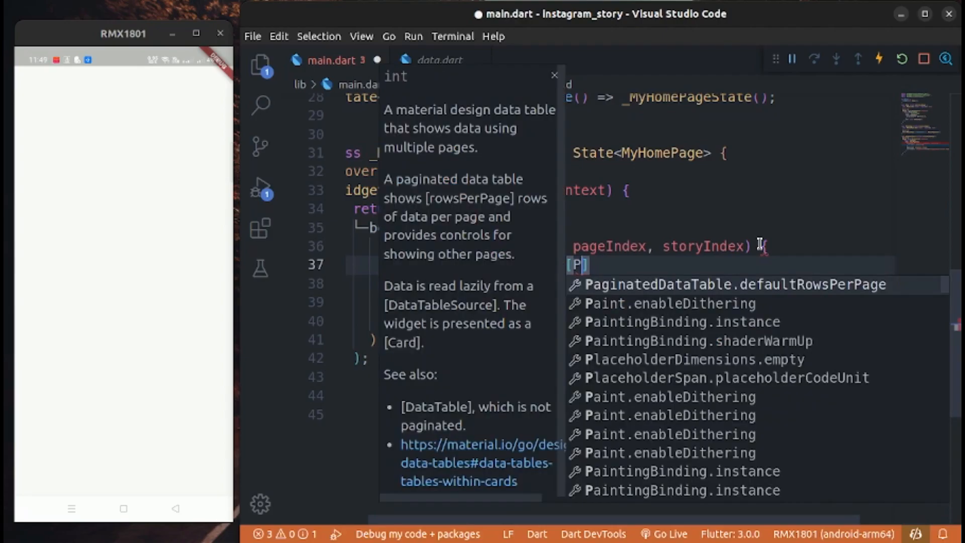
text(var user = dataUsers[pageIndex)
text(var story =)
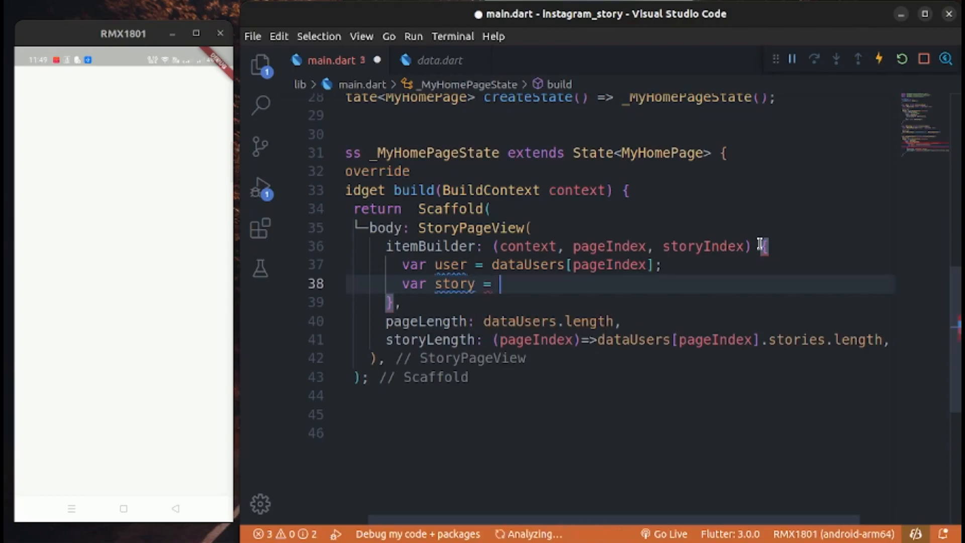
text(user.stories)
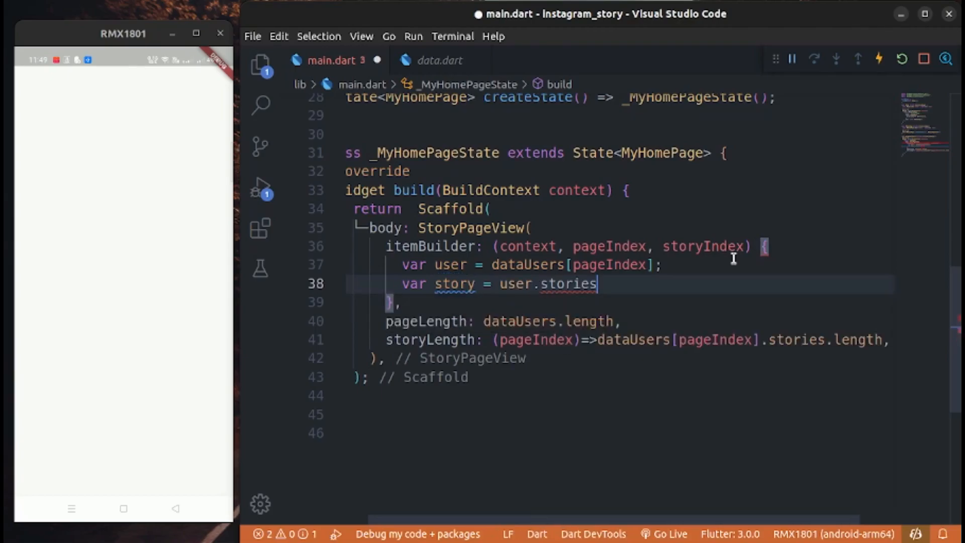
text([st])
text(r)
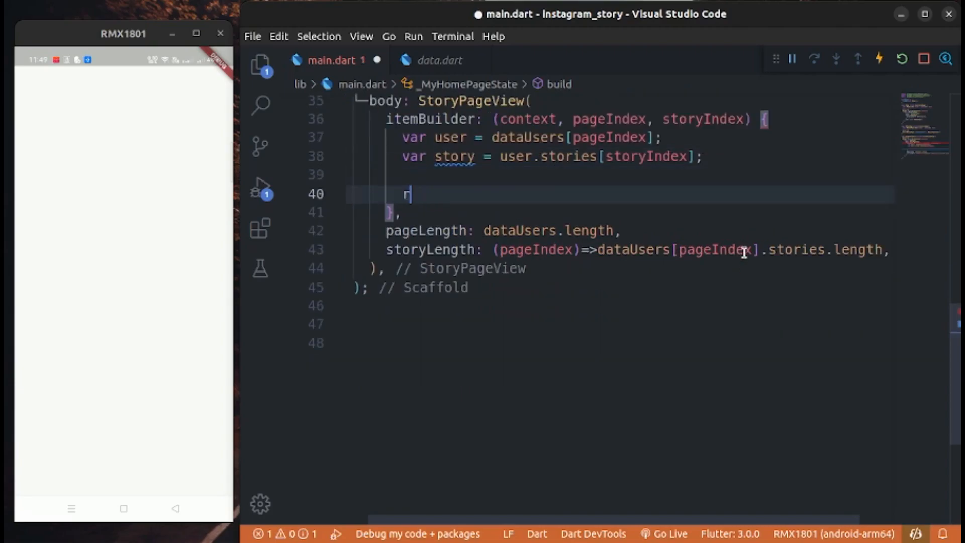
text(eturn Stack()
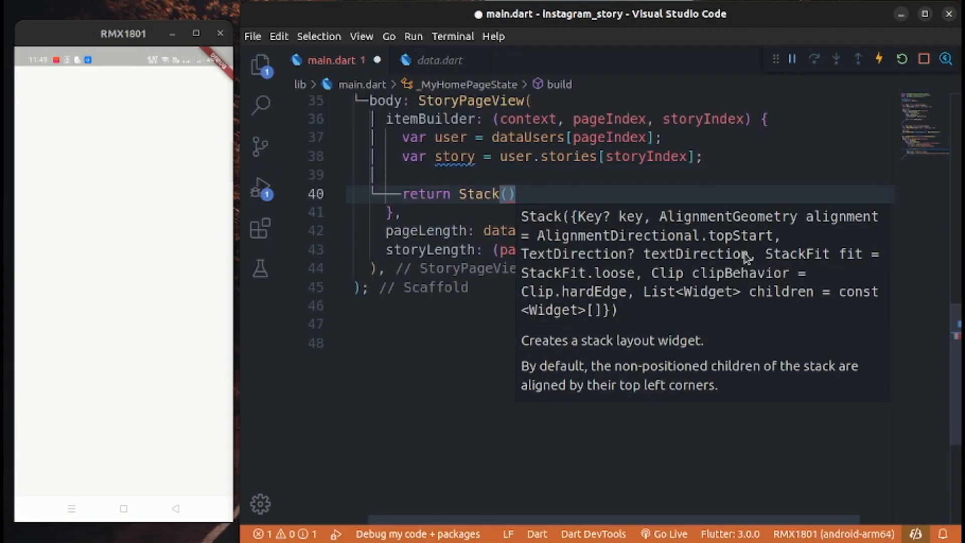
text(;)
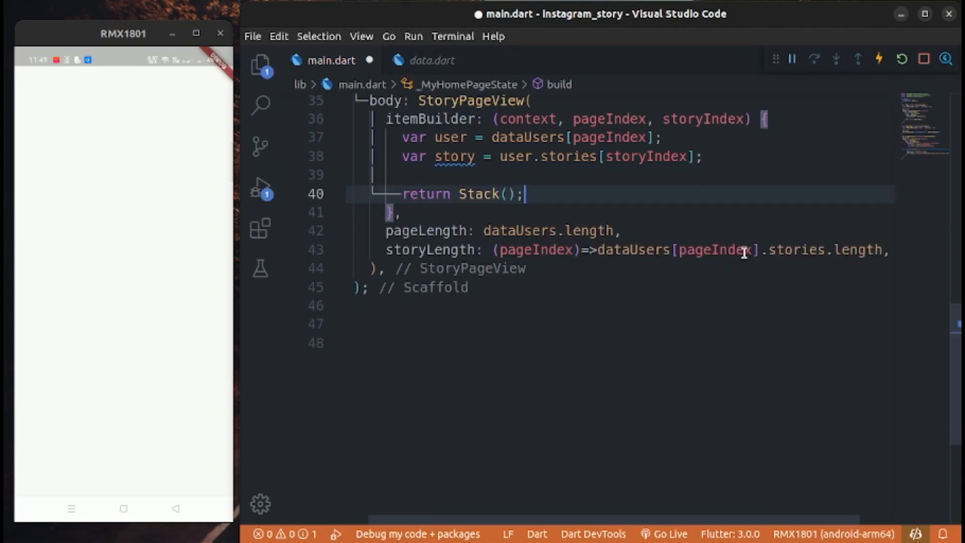
Step: Return a Stack whose first child is a Positioned.fill Container colored Colors.black
text(children: [\n  P)
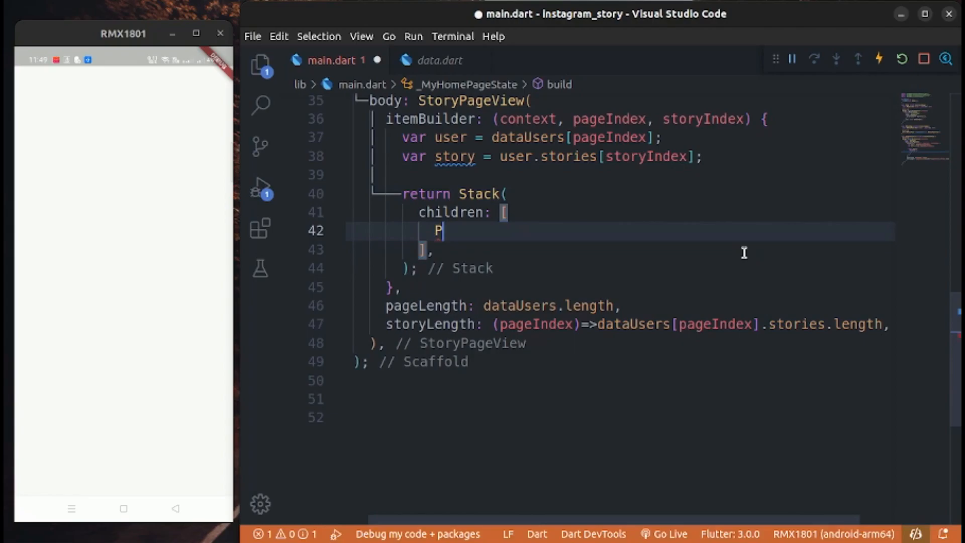
text(P)
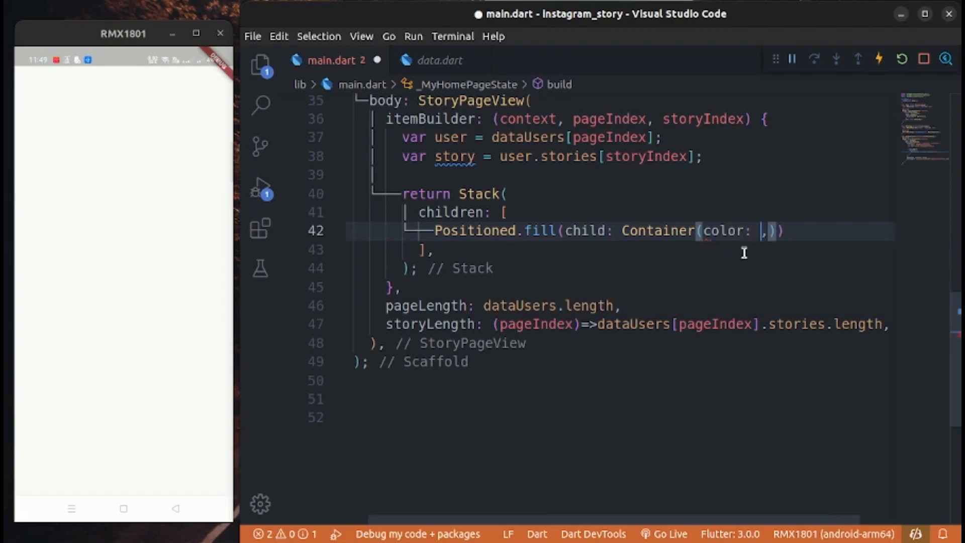
text(Colors.)
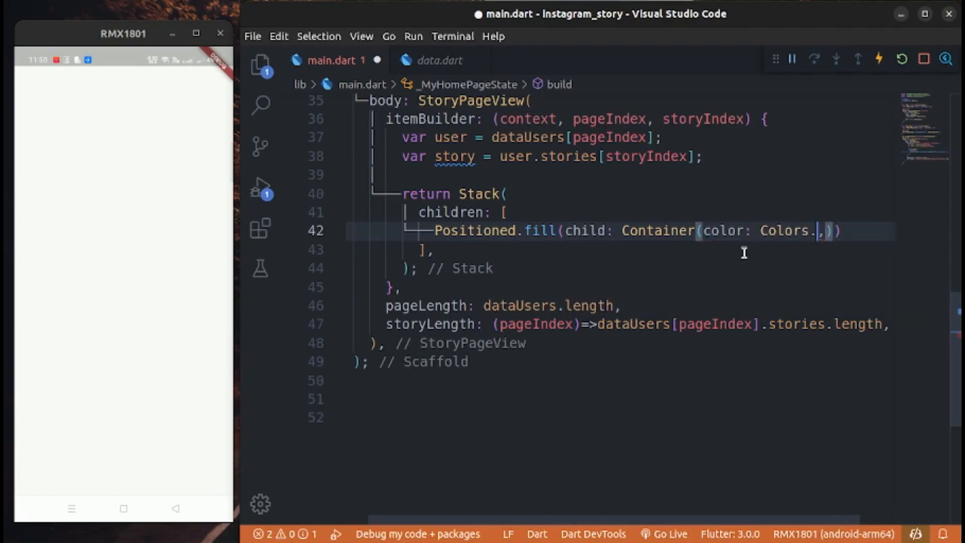
text(black)
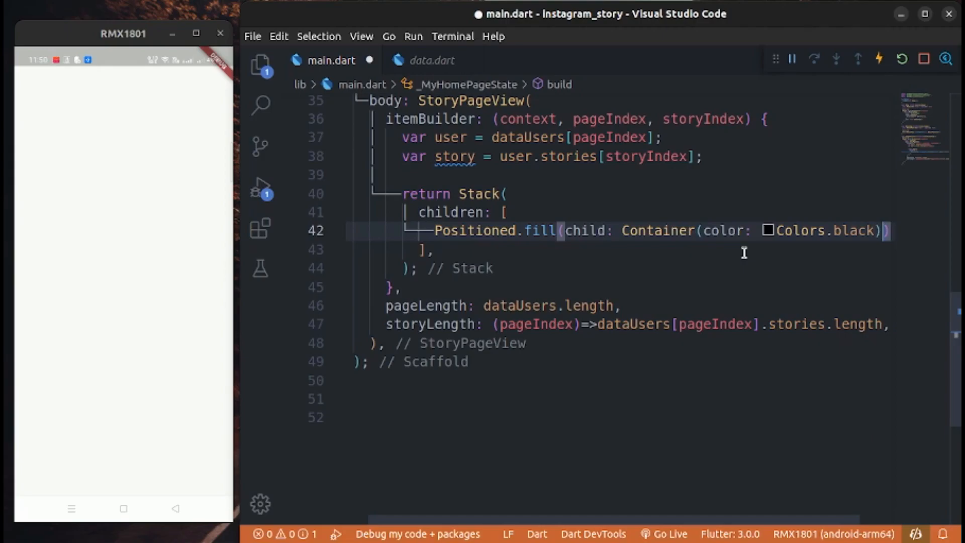
key(Enter)
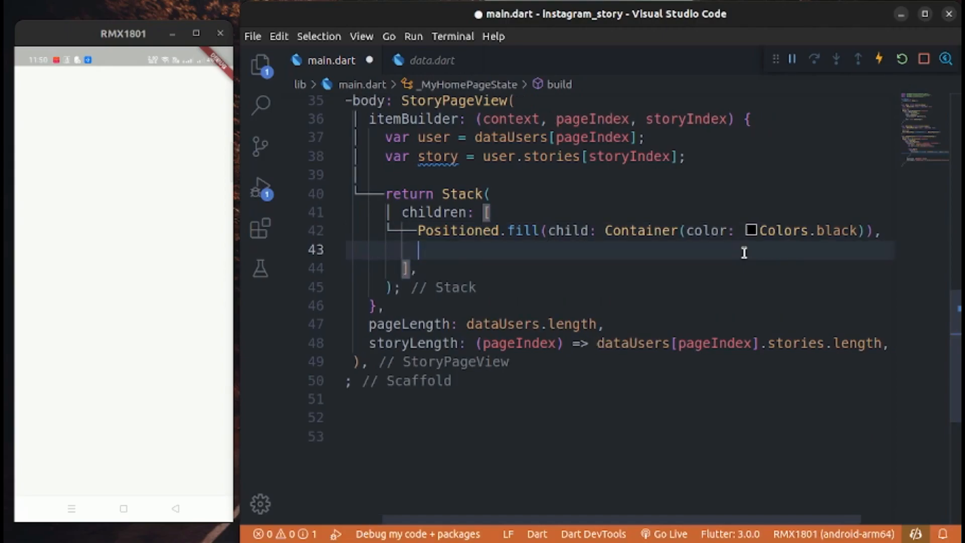
Step: Add a second Positioned.fill Container decorated with NetworkImage(story.imageUrl), then start a Row
text(c)
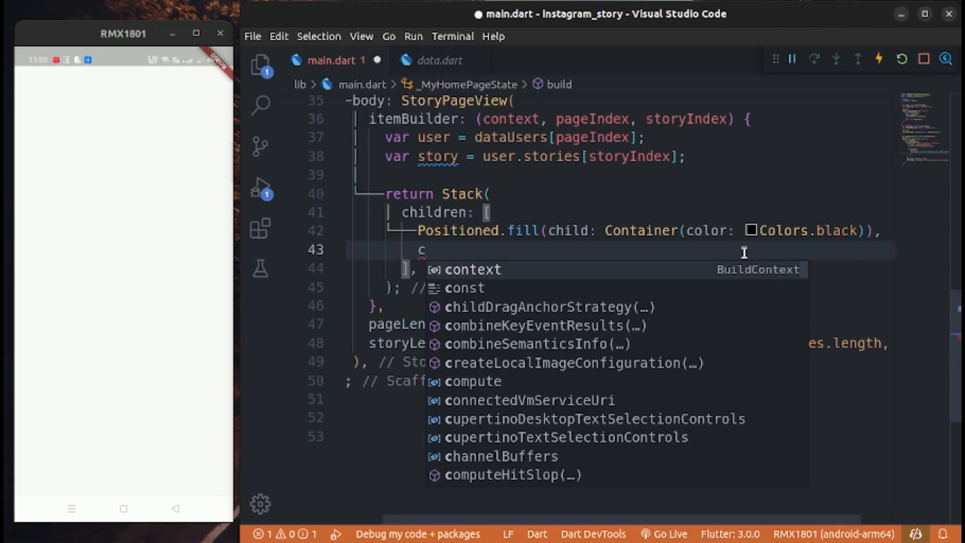
text(I)
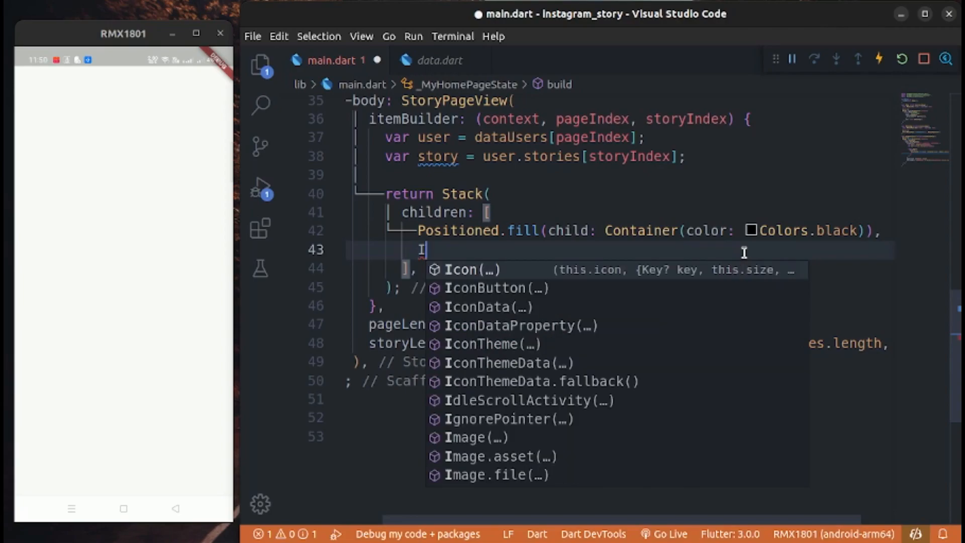
text(pOSI)
text(image:)
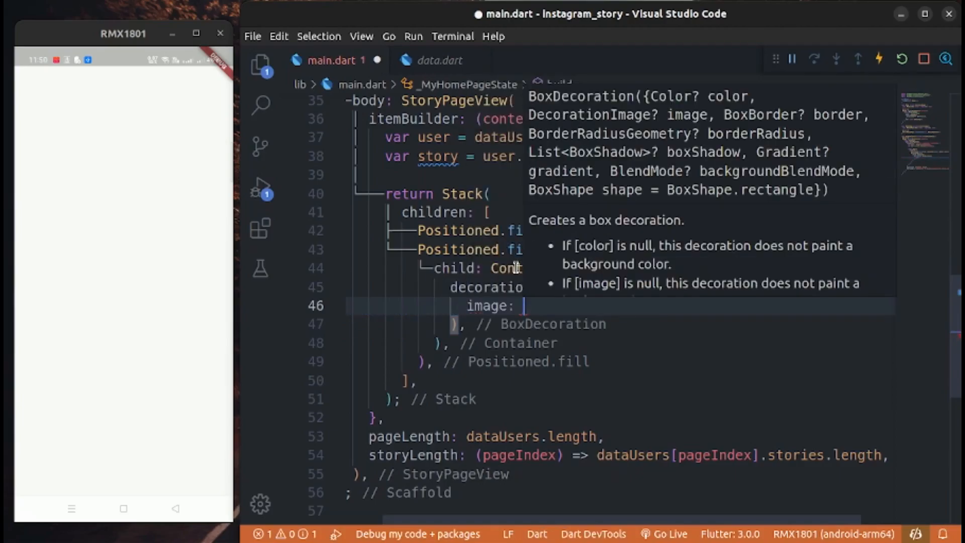
text(NetworkImage()
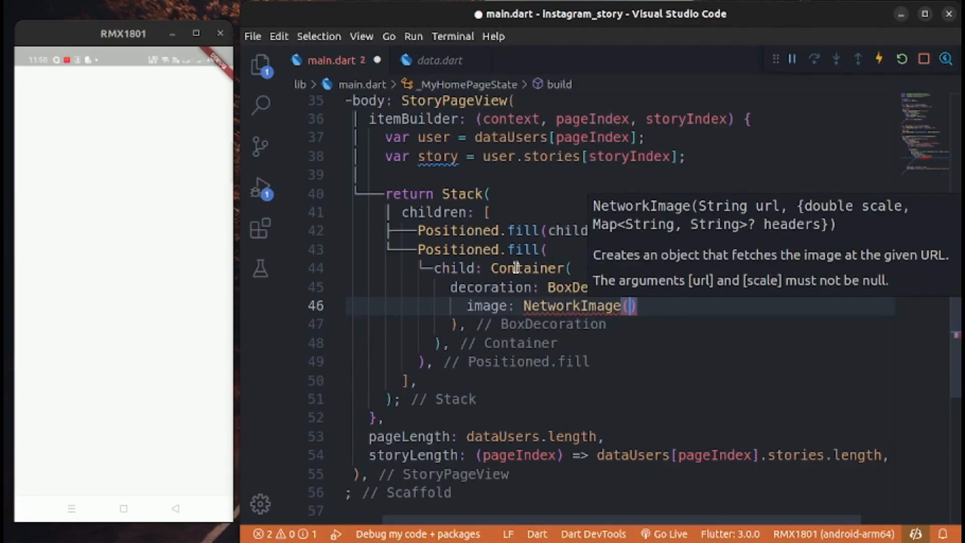
text(story.imageUrl)
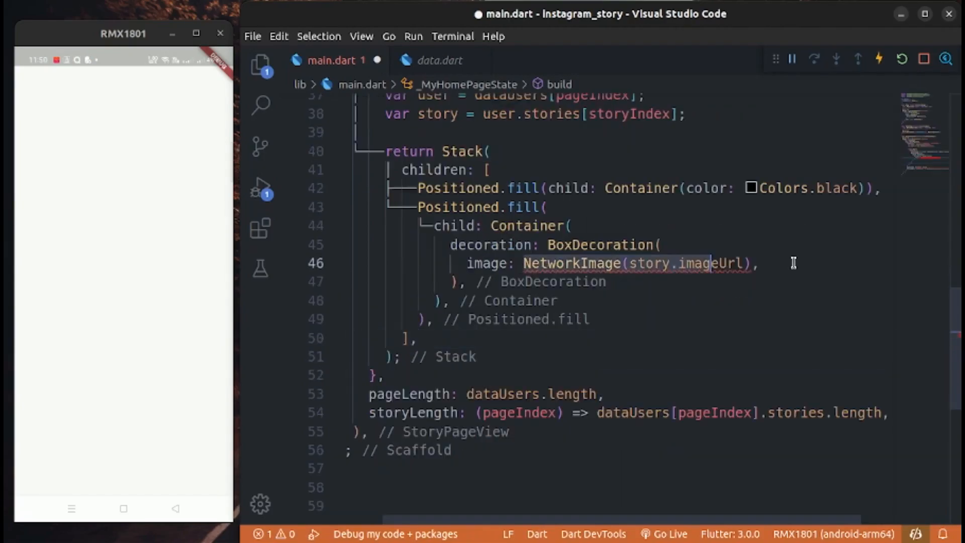
text(DecorationImage()
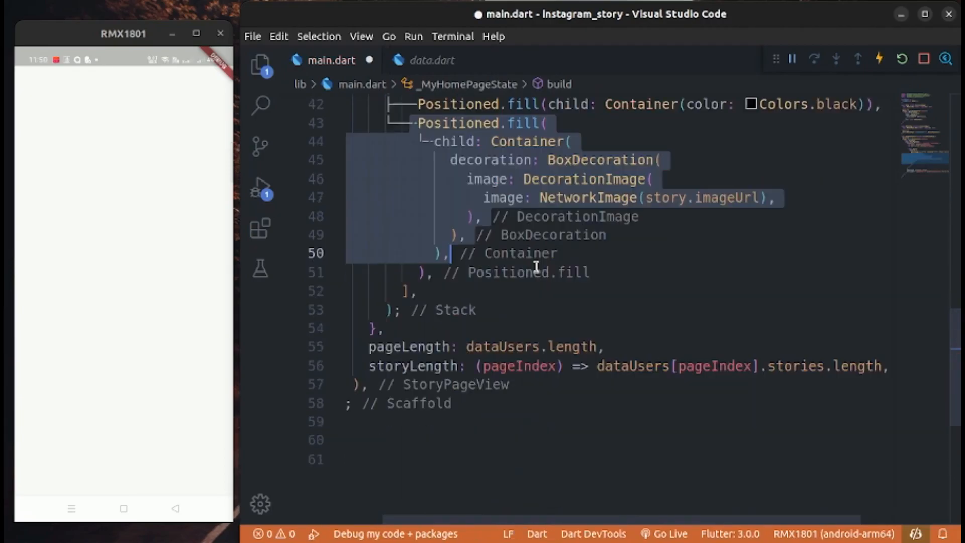
text(Row(),)
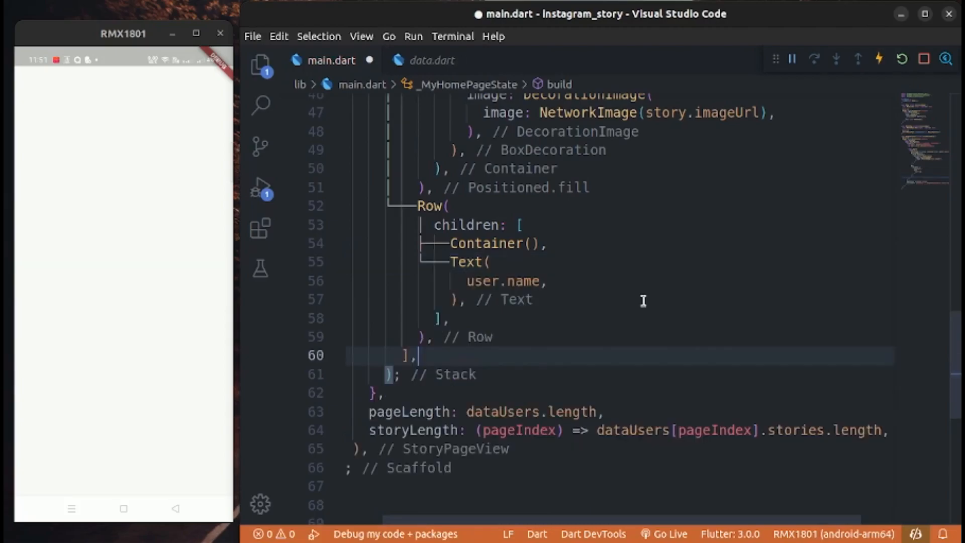
Step: Show user.name in the Row, styled white, weight w400, font size 16
text(style: TextSty)
text(fontWeight: Fo)
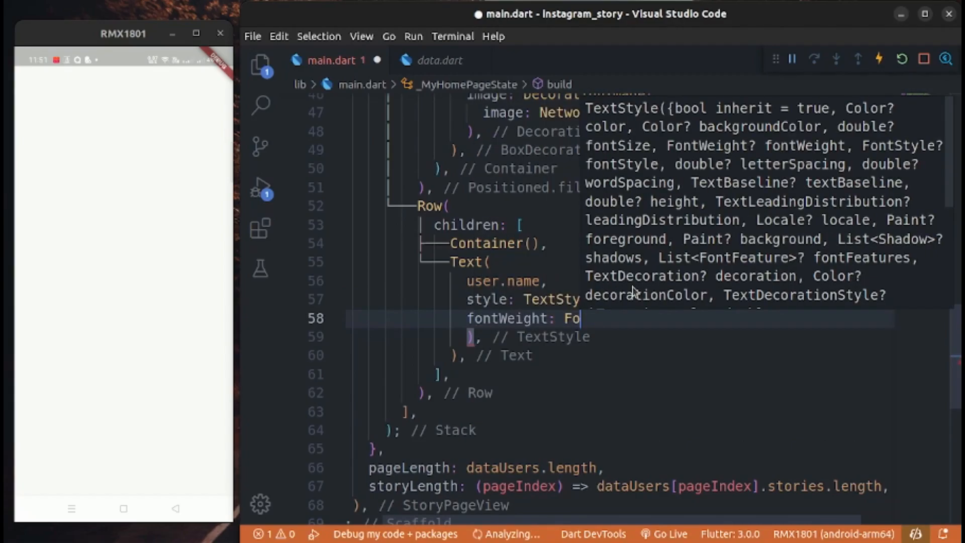
text(fontSize: 16,)
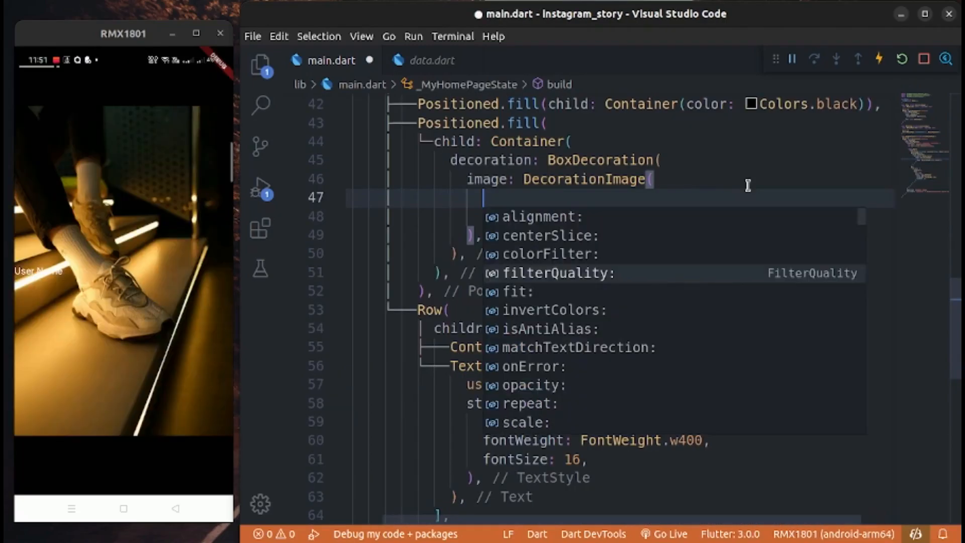
Step: Add fit: BoxFit.cover to the story image so it fills the screen
text(fit: B,)
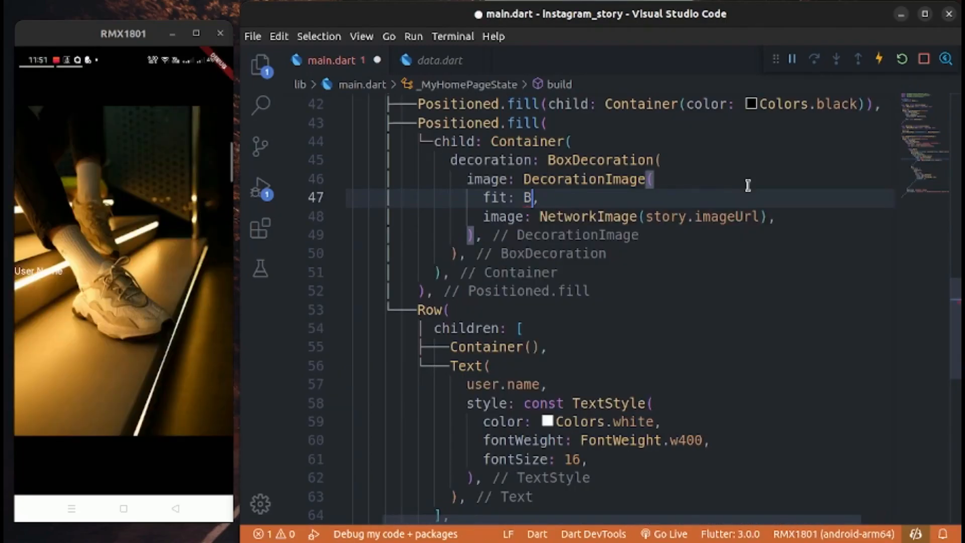
text(oxFit.cover)
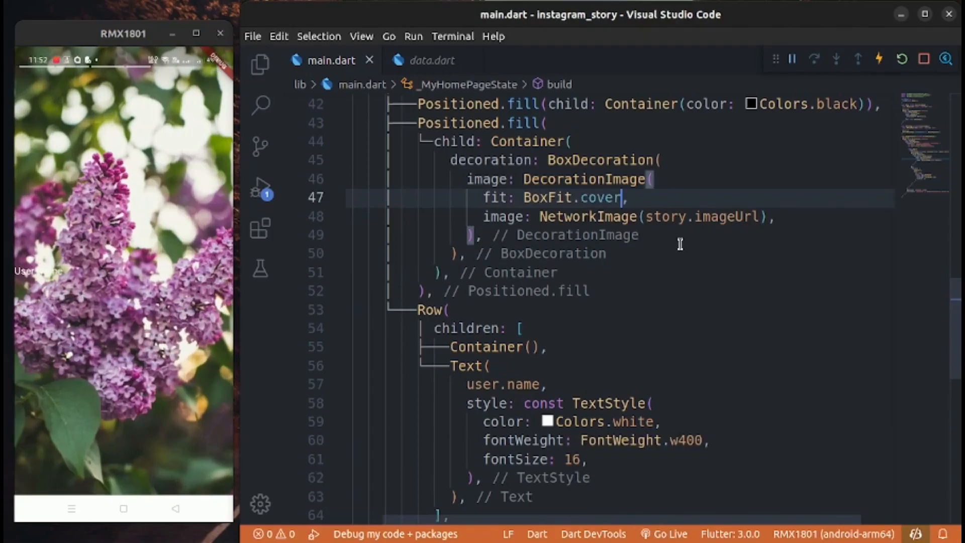
text(w)
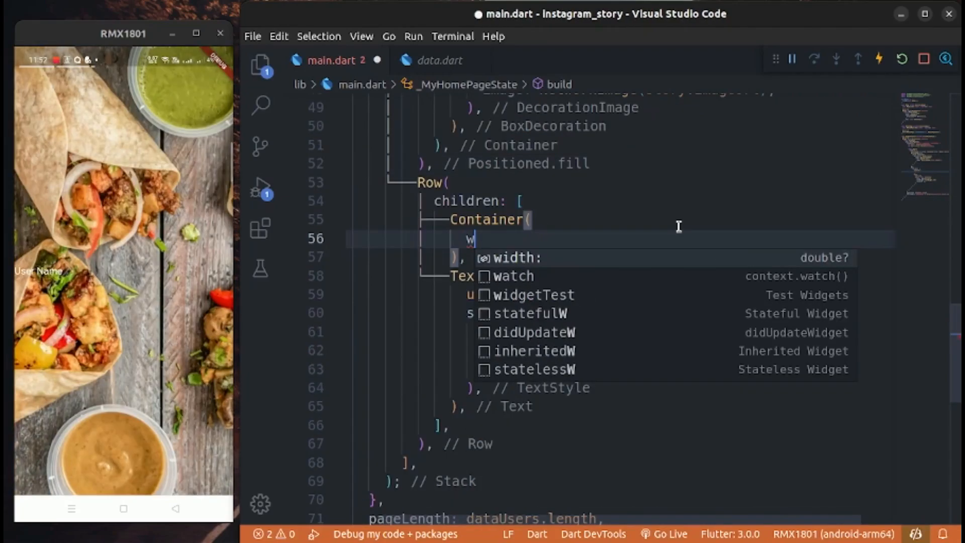
Step: Make the Row's Container a 40×40 circular avatar showing user.profileUrl
text(idth: 40,)
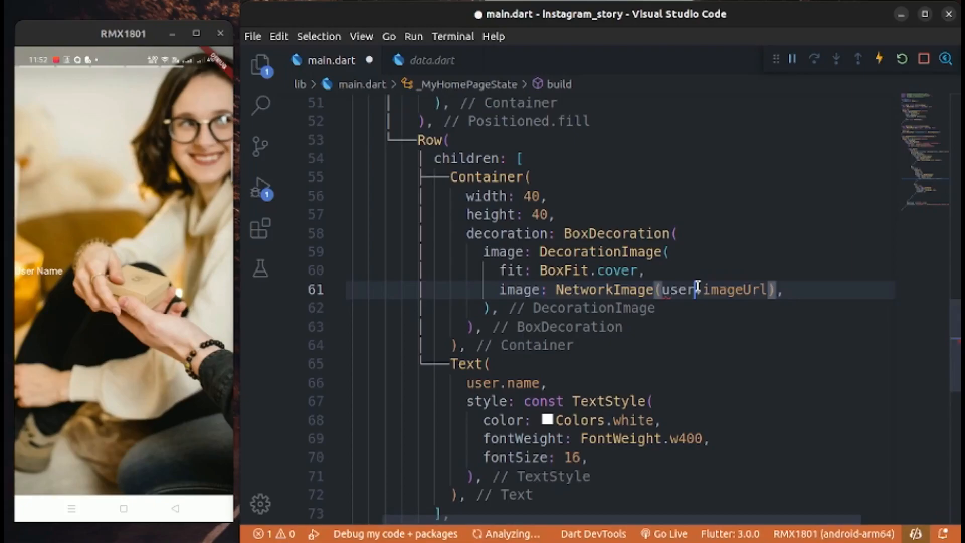
text(shape: Box,)
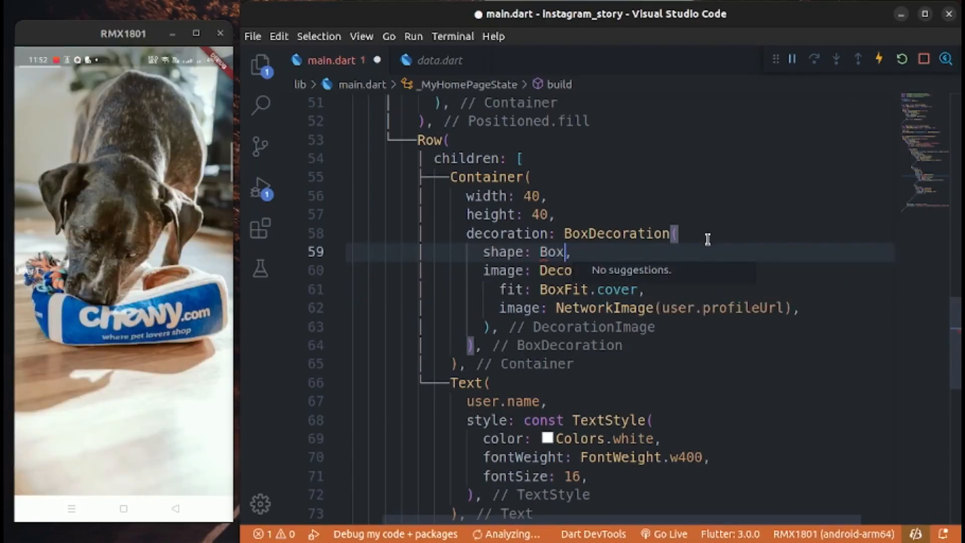
text(Shape.circle)
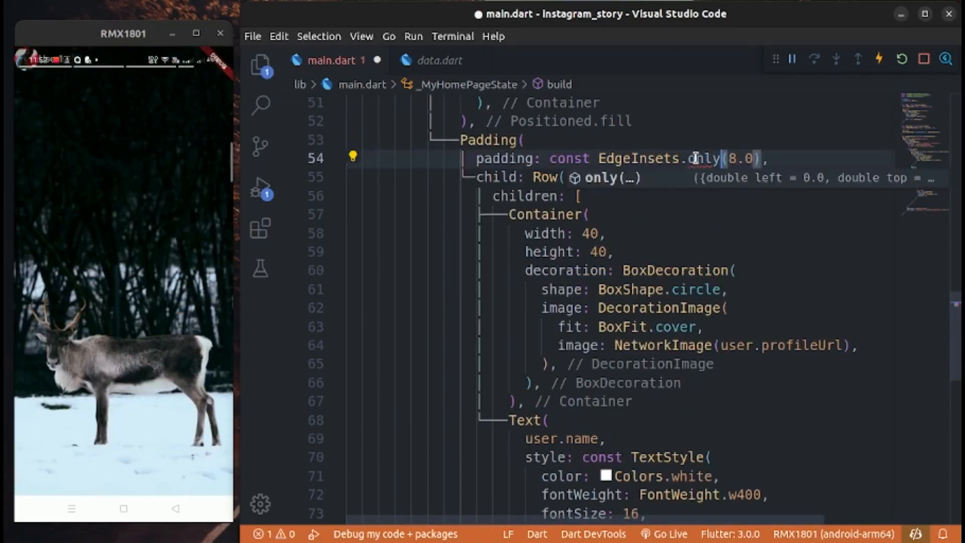
Step: Pad the avatar Row with EdgeInsets.only(top: 42, left: 16)
text(top: 42.0,)
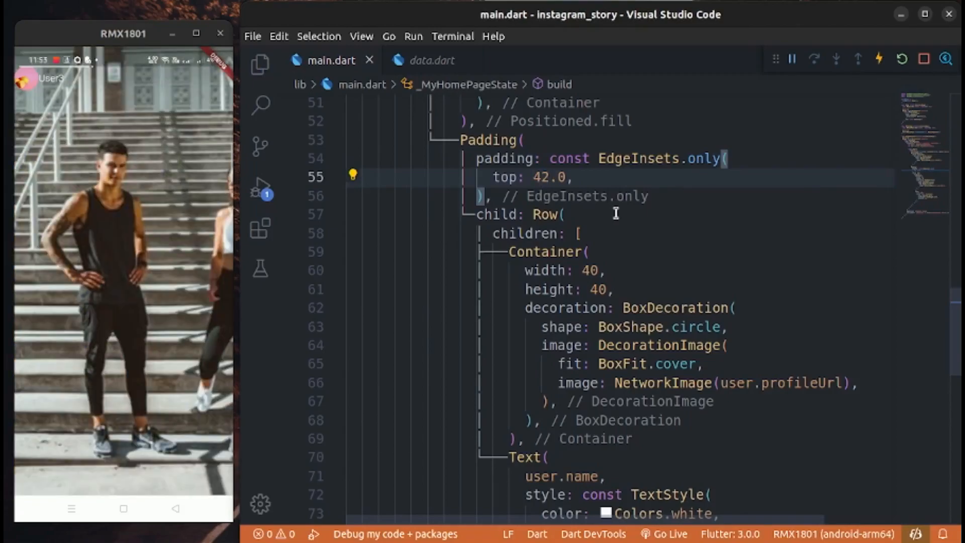
text(left: 16,)
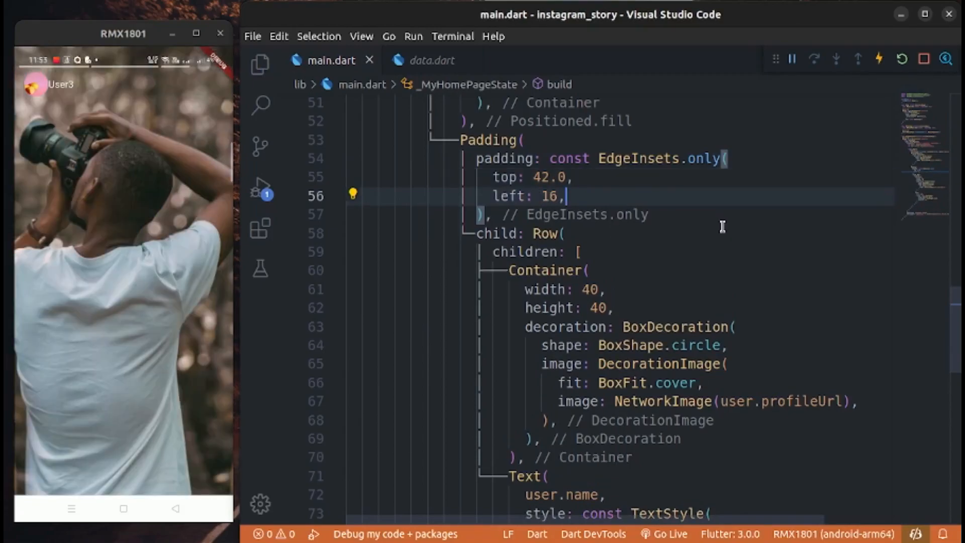